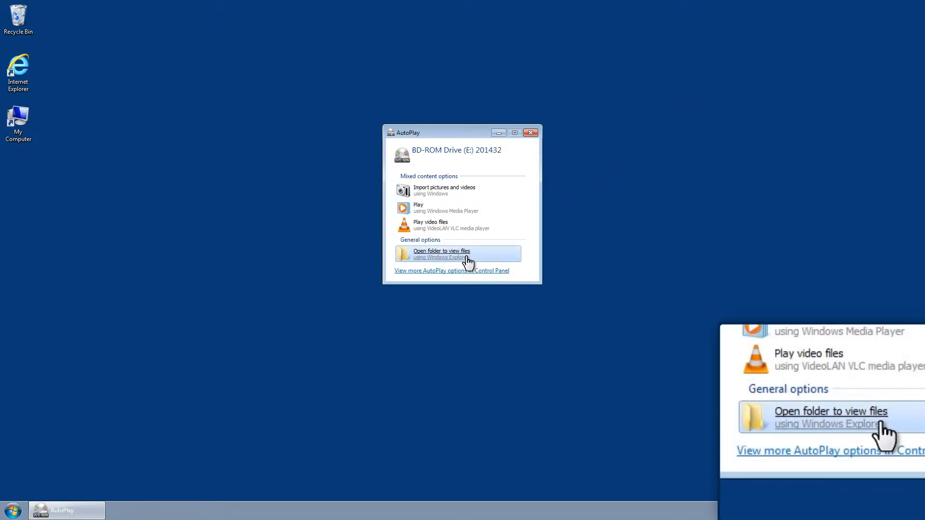
# Browse the disc's files in Explorer and run e-NP_Reader_1.2.exe from the BD-ROM drive
pyautogui.click(441, 254)
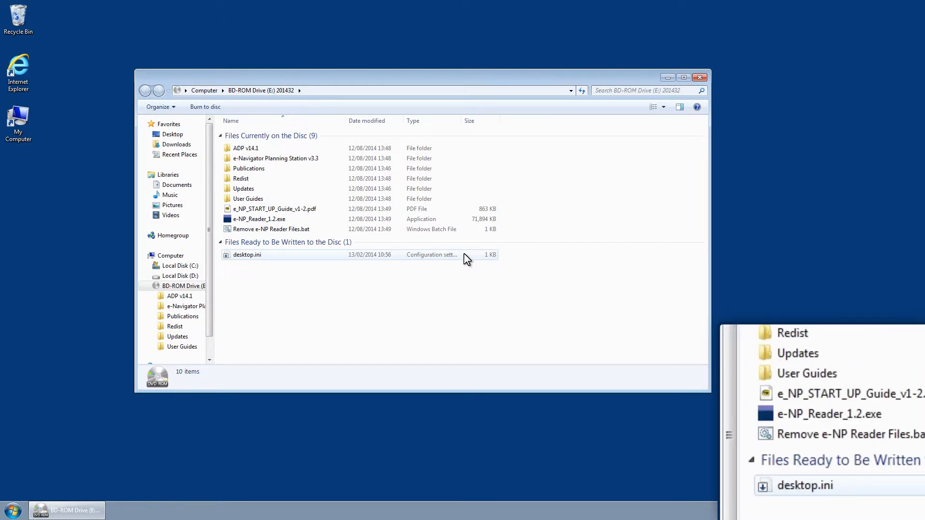
pyautogui.click(260, 219)
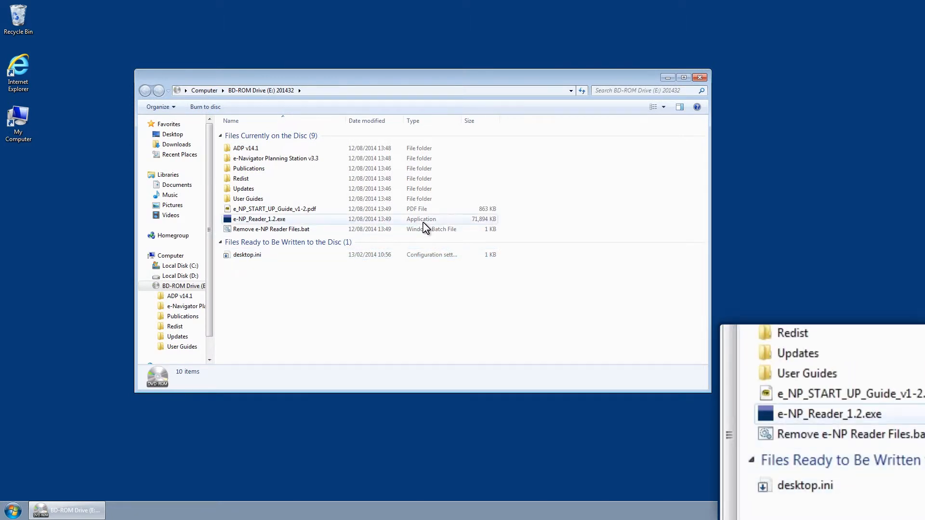
pyautogui.doubleClick(259, 219)
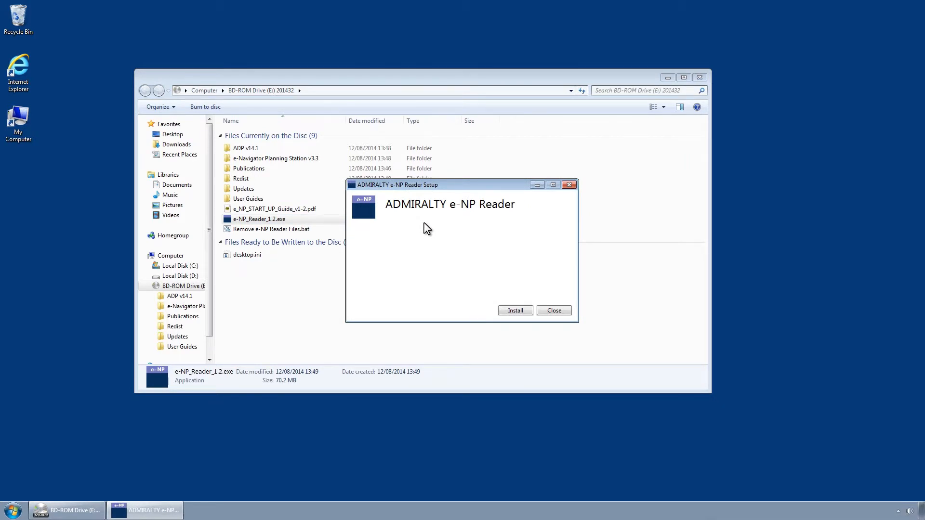
pyautogui.moveTo(575, 296)
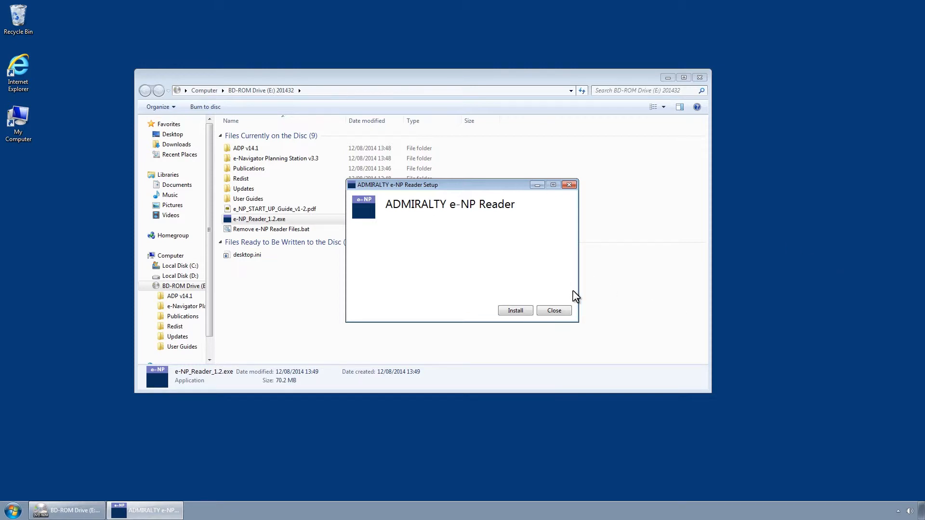
pyautogui.moveTo(461, 225)
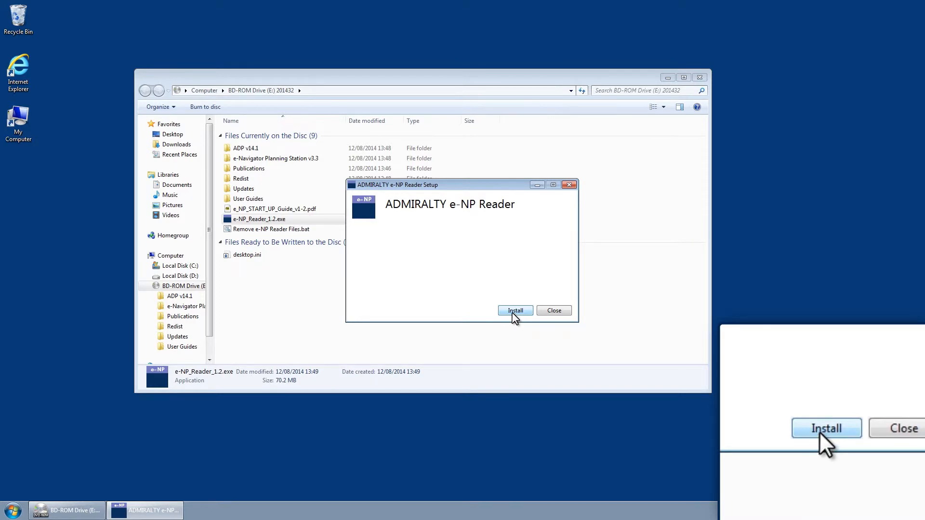
# Choose Install in the ADMIRALTY e-NP Reader setup launcher
pyautogui.click(514, 310)
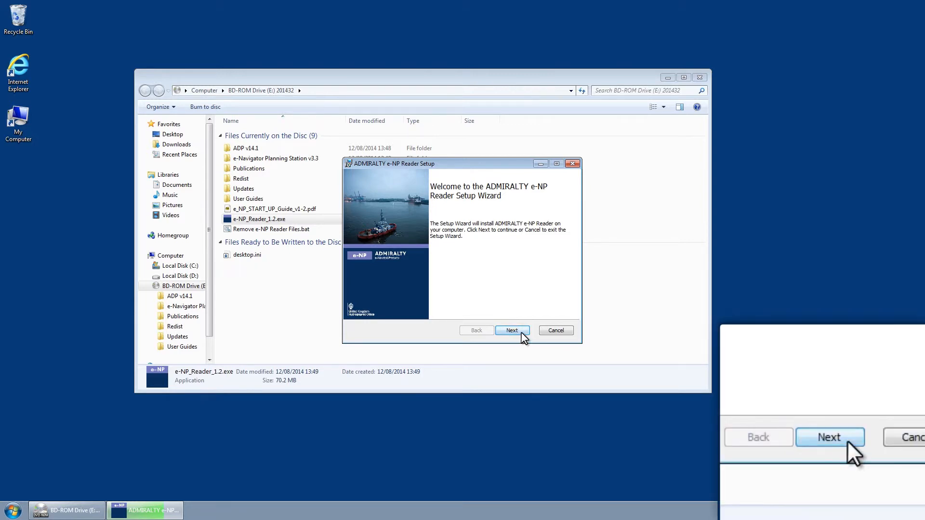
# Pass the welcome page, scroll the licence, accept its terms and continue
pyautogui.click(511, 329)
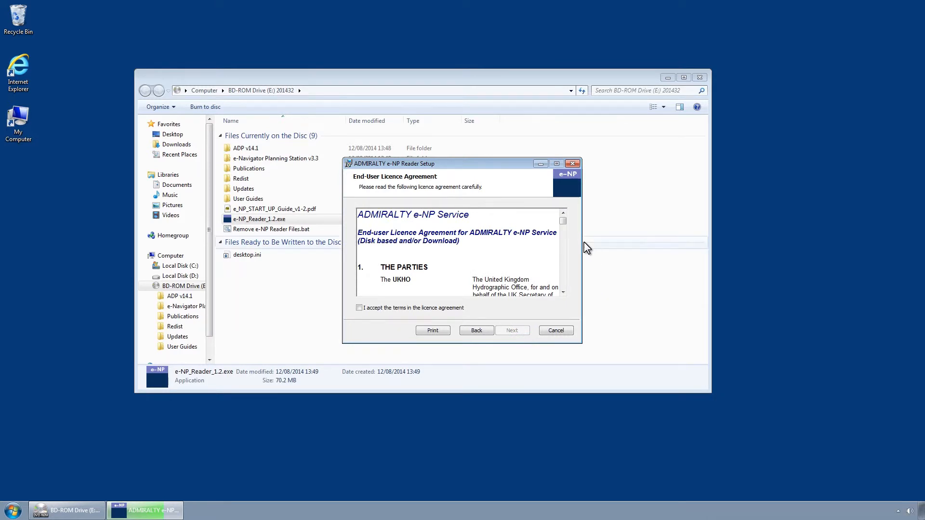
pyautogui.click(563, 293)
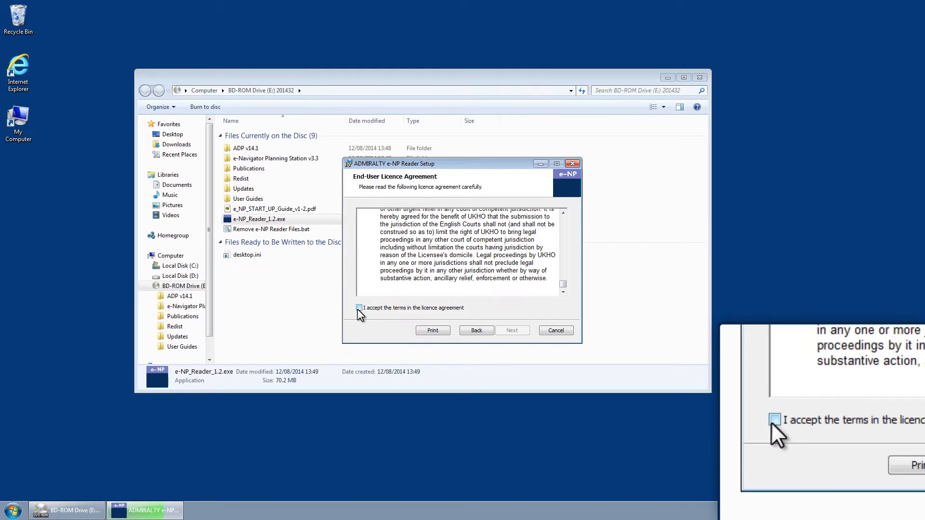
pyautogui.click(359, 307)
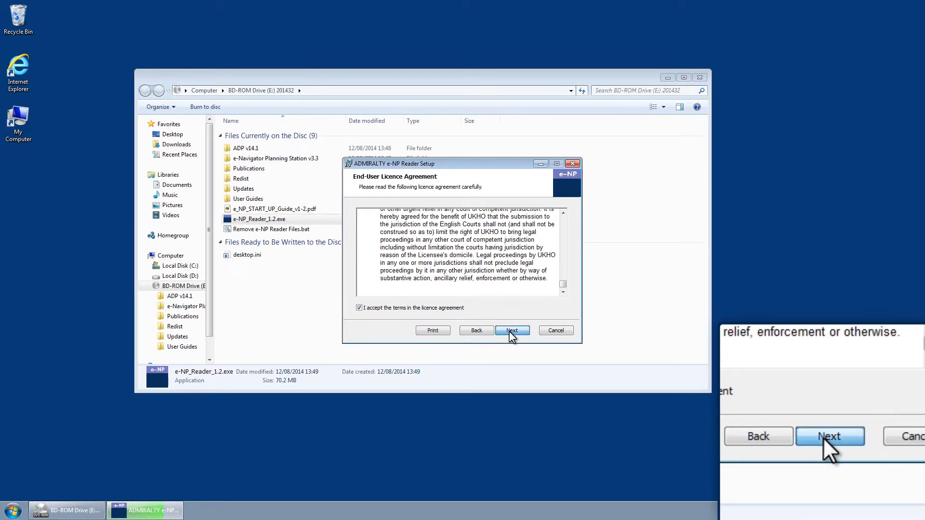
pyautogui.click(512, 330)
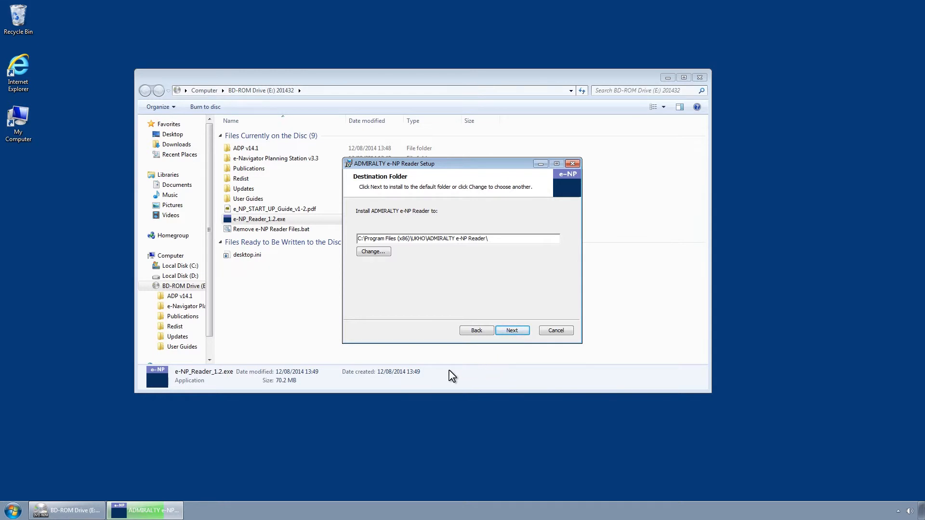
pyautogui.moveTo(409, 375)
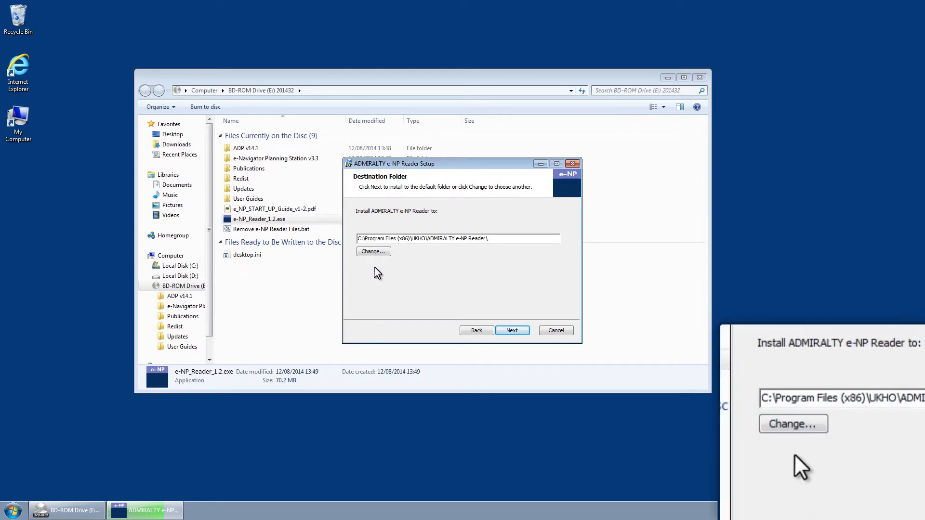
# Inspect the change-folder dialog, cancel it, and keep the default UKHO install path
pyautogui.click(372, 251)
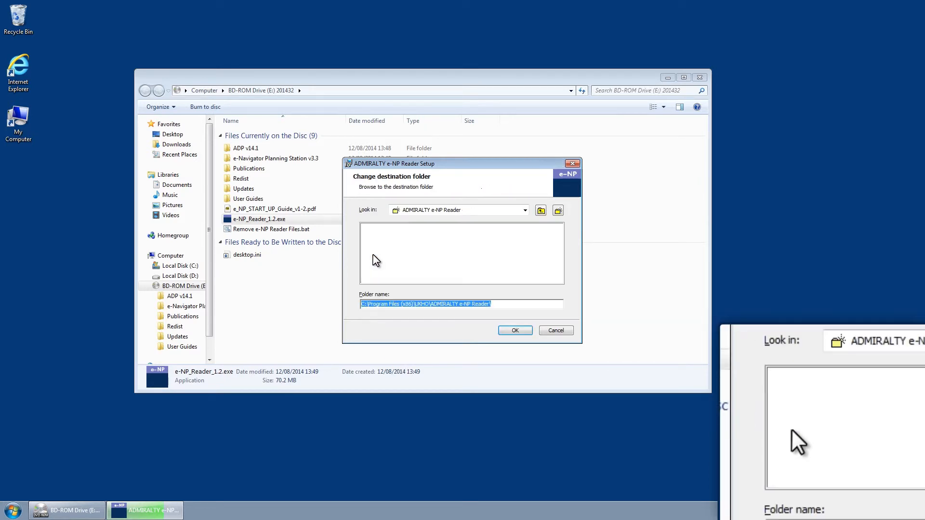
pyautogui.click(524, 210)
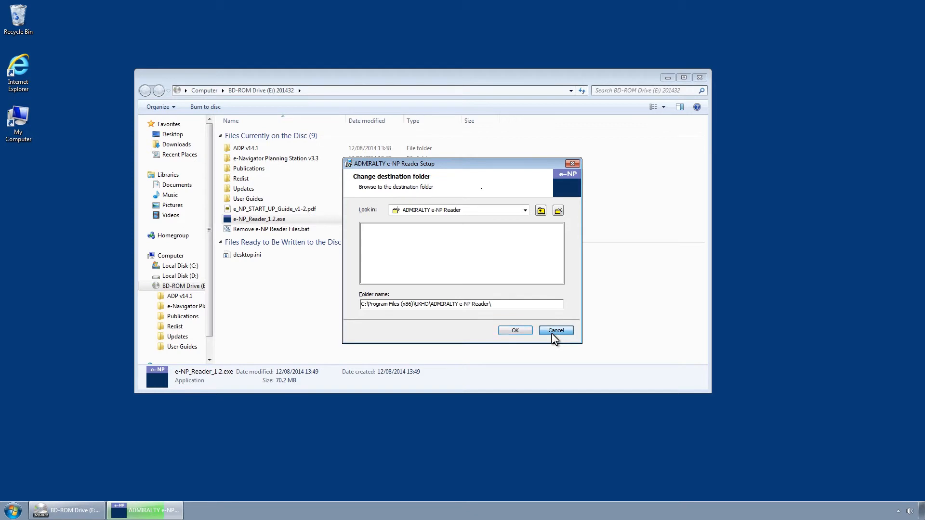
pyautogui.click(556, 331)
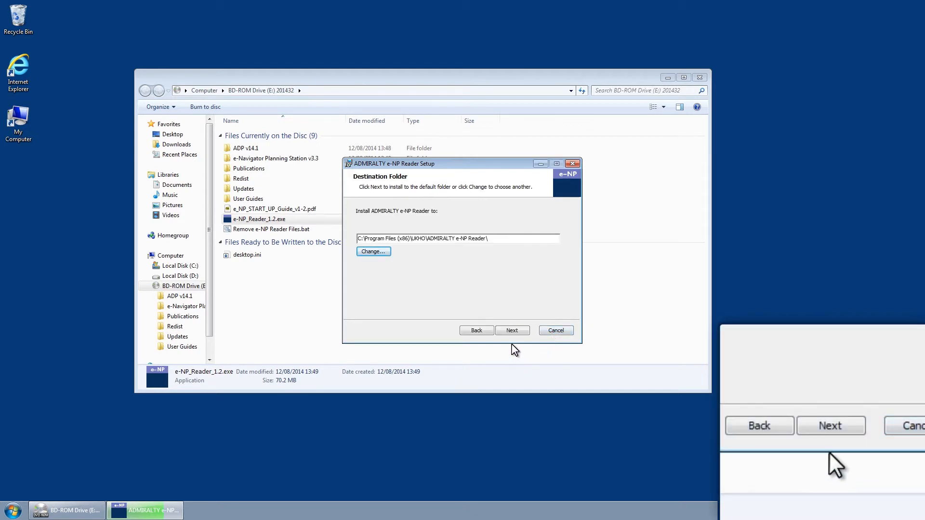
pyautogui.click(512, 331)
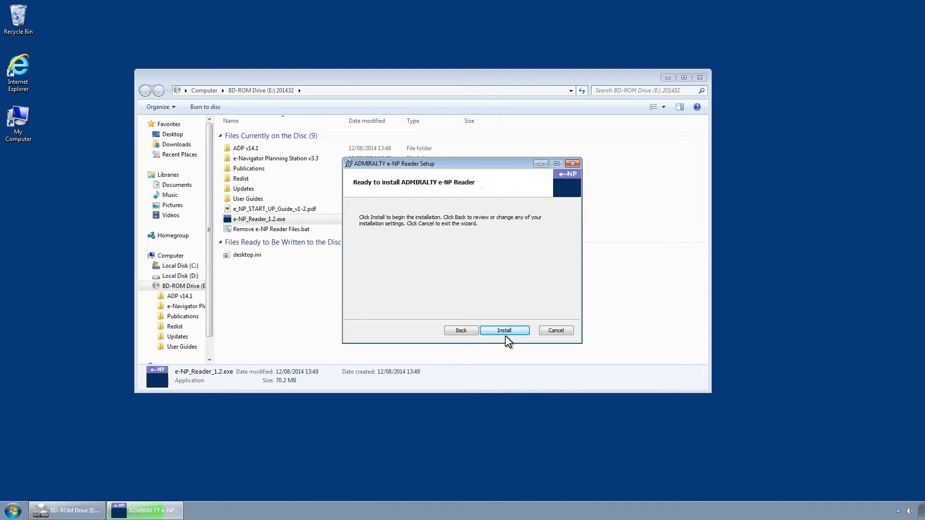
# Run the installation, finish the wizard, and close the Setup Successful window
pyautogui.click(504, 330)
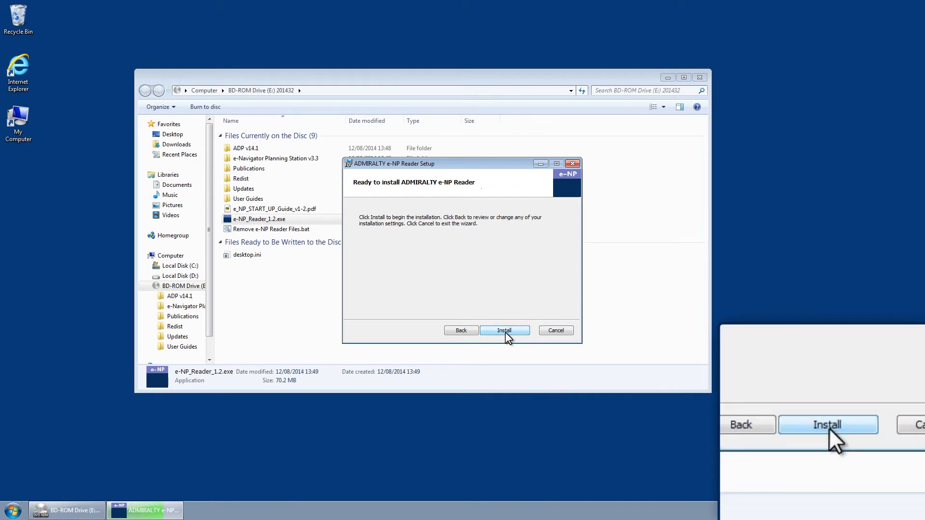
pyautogui.click(505, 331)
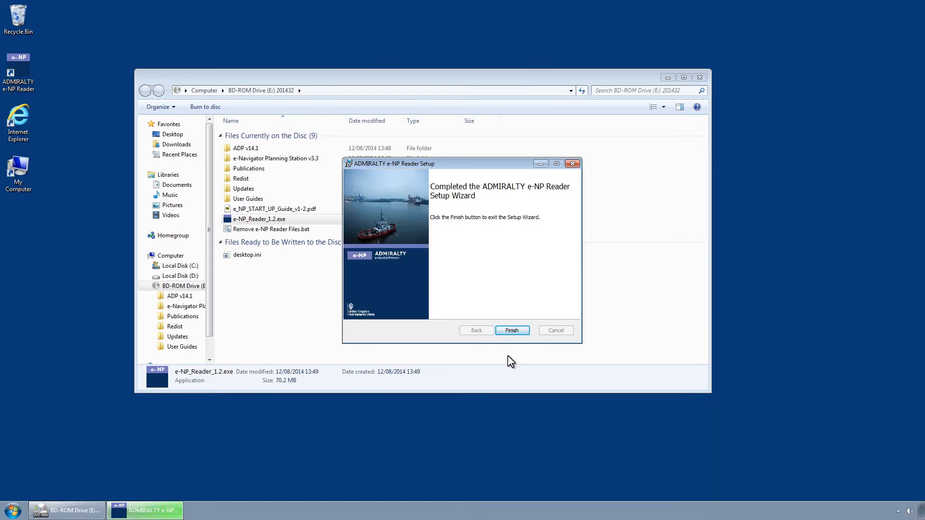
pyautogui.moveTo(505, 371)
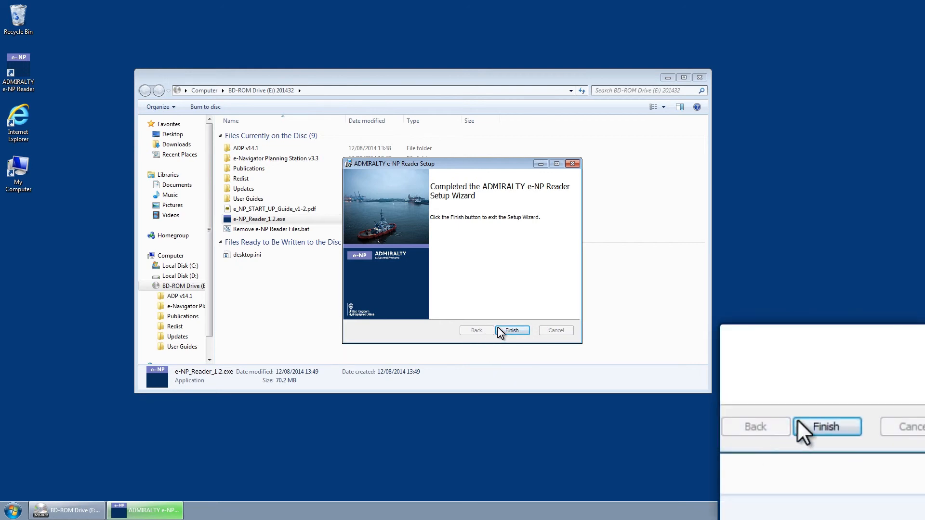
pyautogui.click(511, 330)
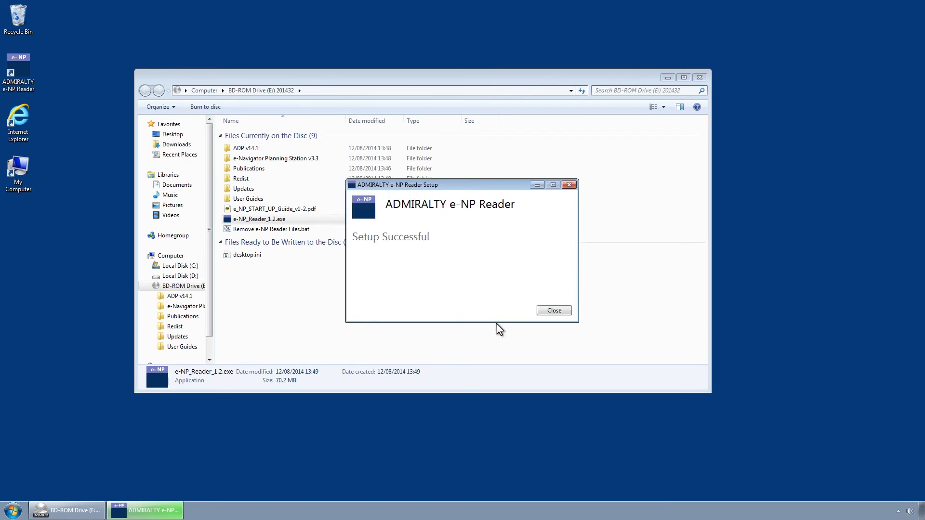
pyautogui.moveTo(553, 310)
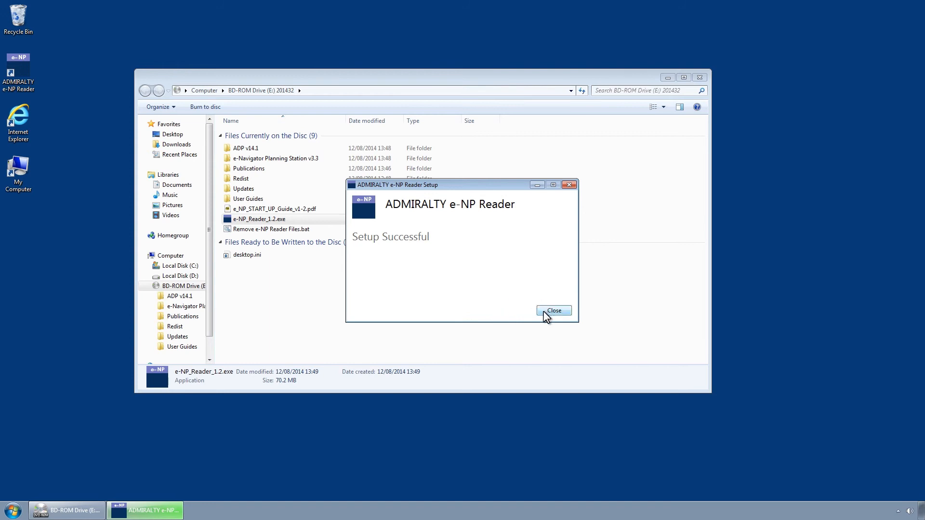
pyautogui.click(552, 311)
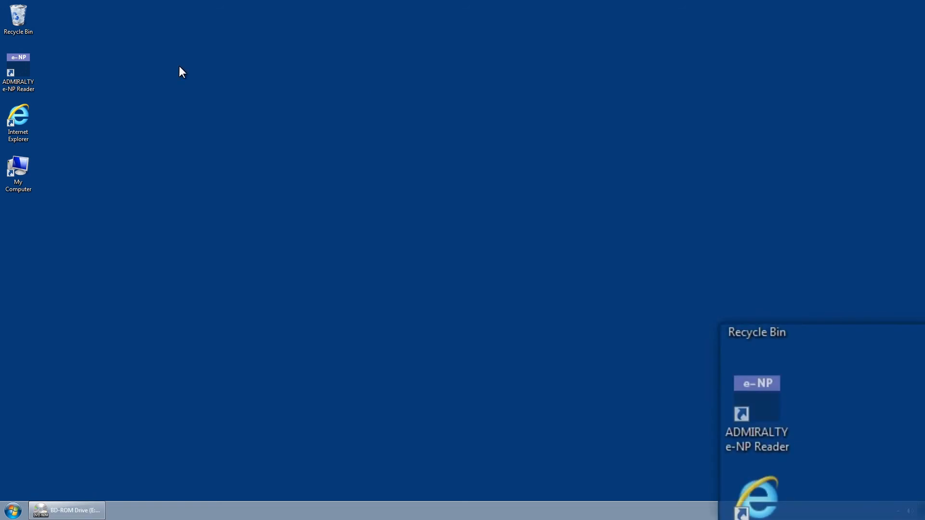
# Start ADMIRALTY e-NP Reader from All Programs > ADMIRALTY e-NP Reader in the Start menu
pyautogui.click(19, 73)
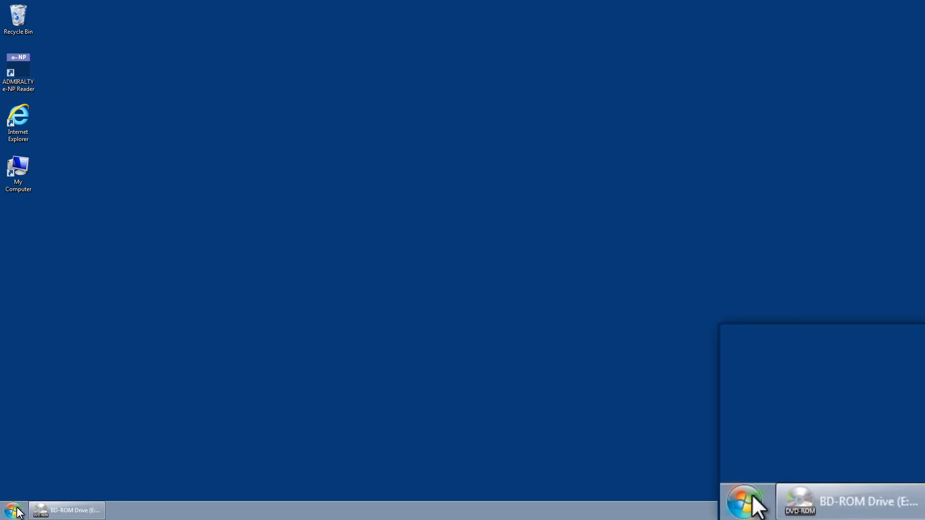
pyautogui.click(11, 510)
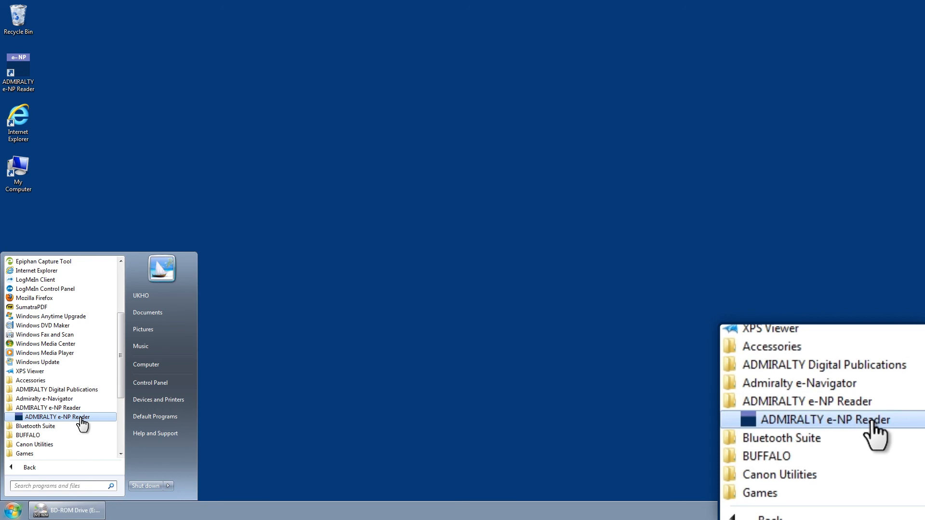
pyautogui.click(823, 420)
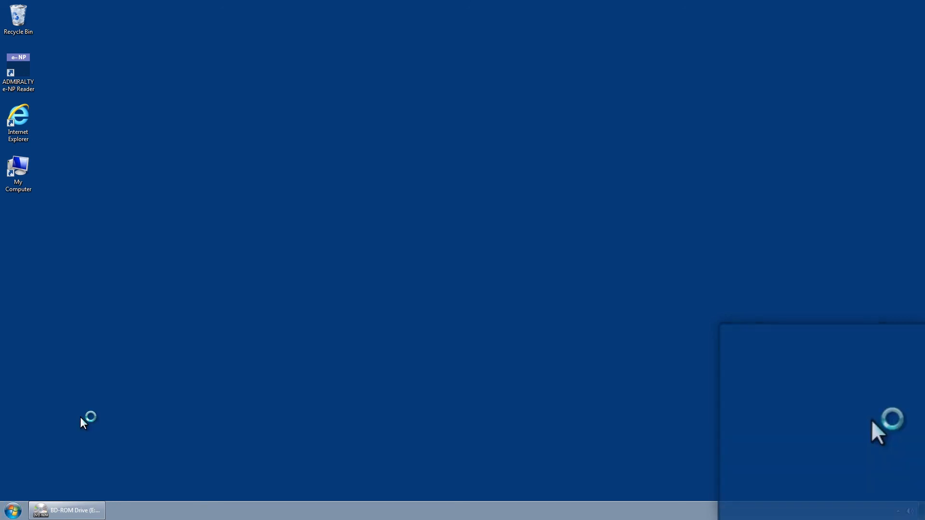